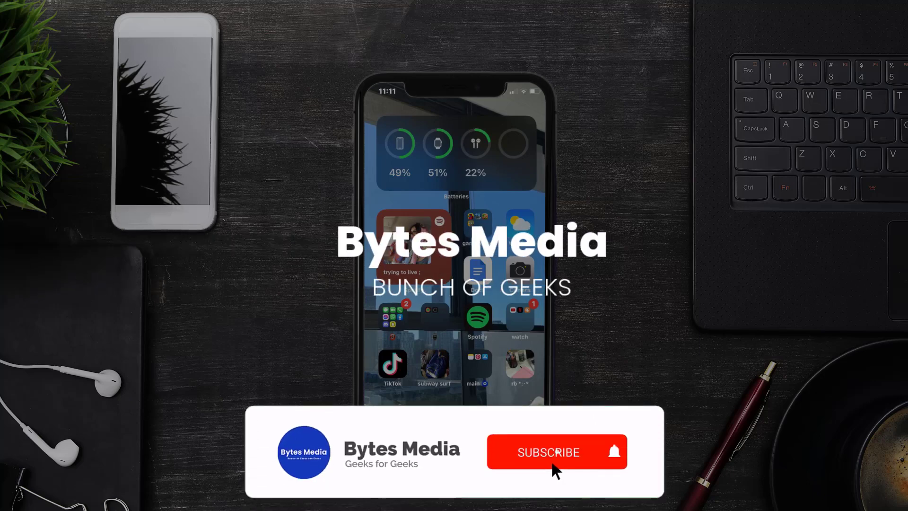
Launch the App Store from the iPhone home screen
{"action": "left_click", "coordinate": [547, 451]}
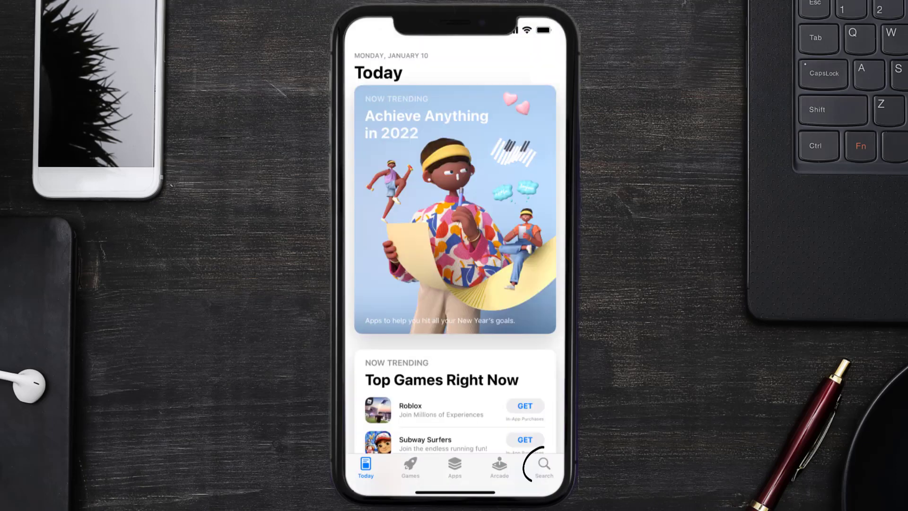
Search the App Store for 'motosync app' and start the motosync update
{"action": "left_click", "coordinate": [542, 464]}
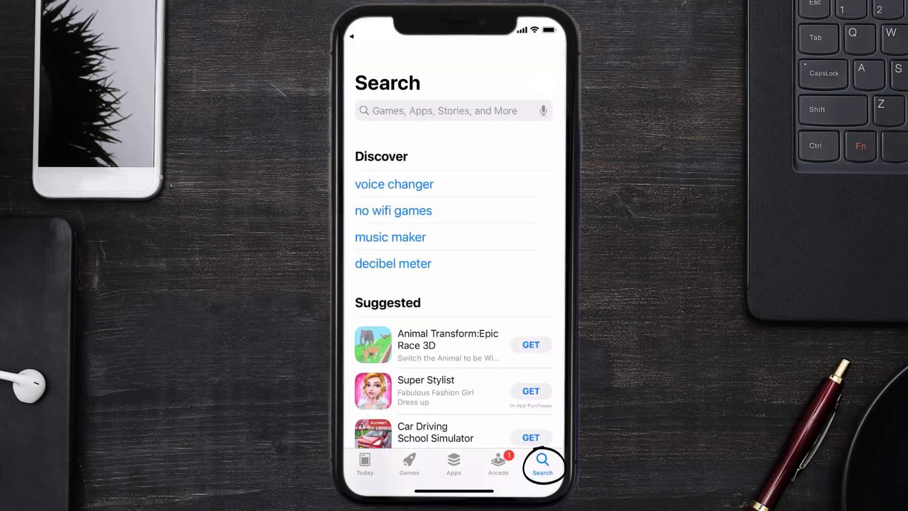
{"action": "type", "text": "motosync app"}
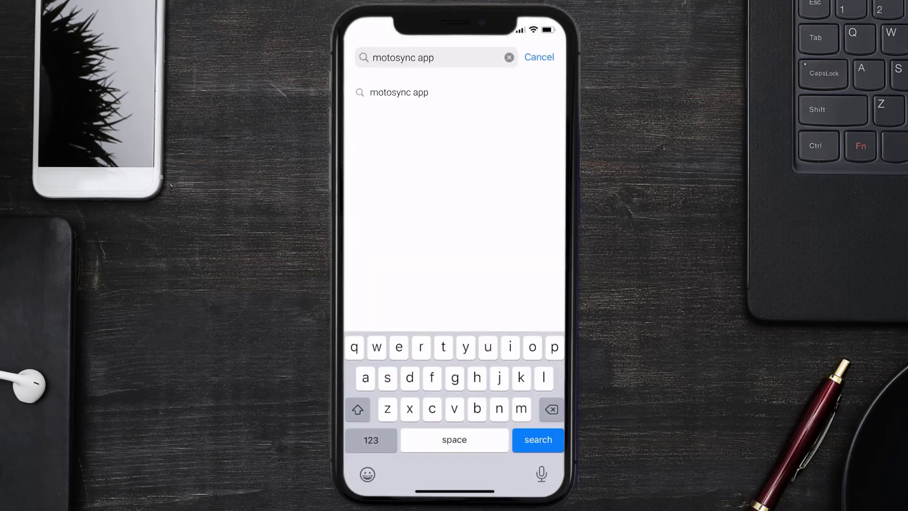
{"action": "left_click", "coordinate": [537, 439]}
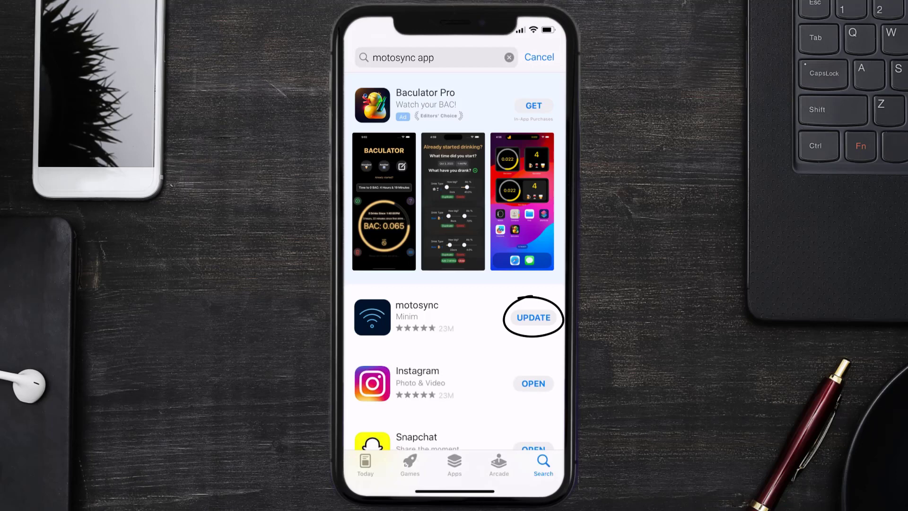
{"action": "left_click", "coordinate": [533, 317]}
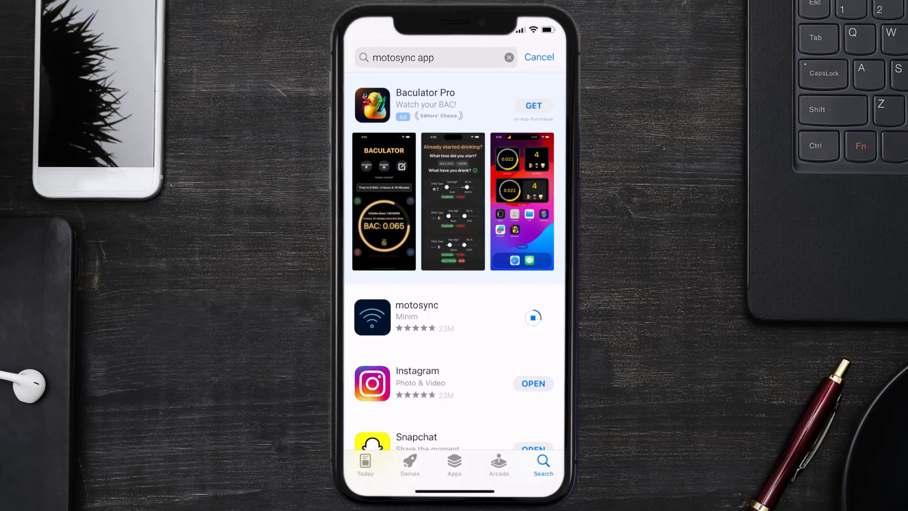
Open iPhone Storage in Settings, listing motosync at about 478 MB
{"action": "left_click", "coordinate": [533, 318]}
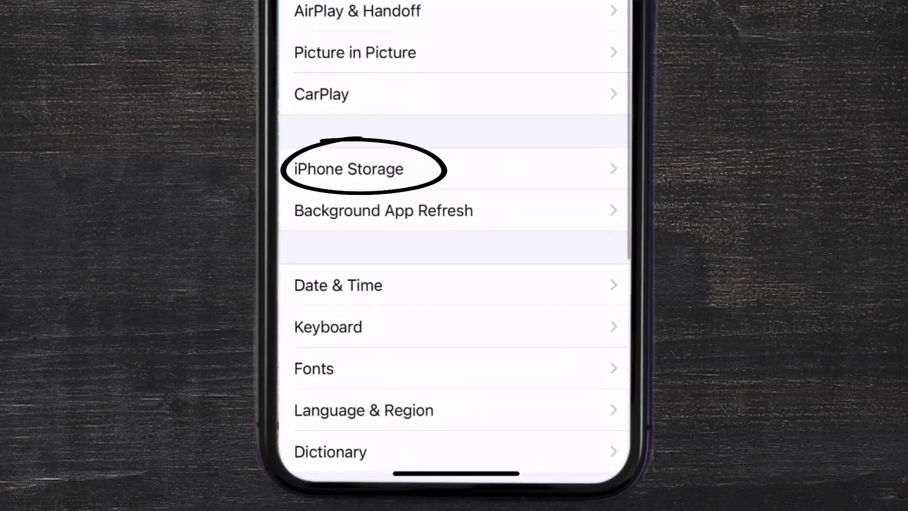
{"action": "left_click", "coordinate": [348, 168]}
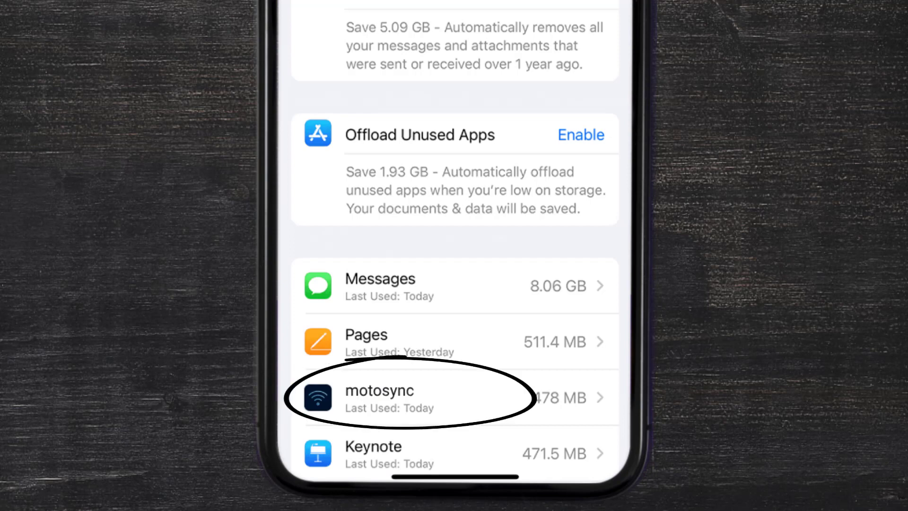
Offload the motosync app from its iPhone Storage page
{"action": "left_click", "coordinate": [405, 396]}
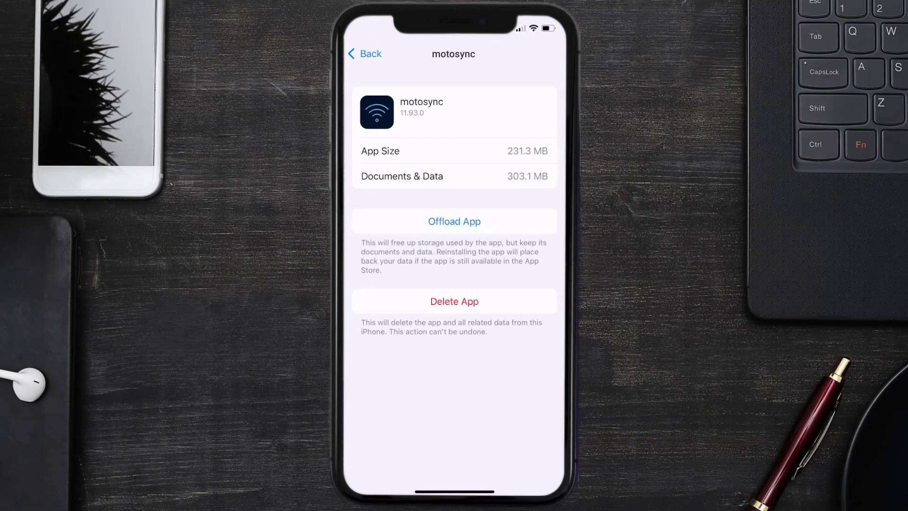
{"action": "left_click", "coordinate": [453, 221]}
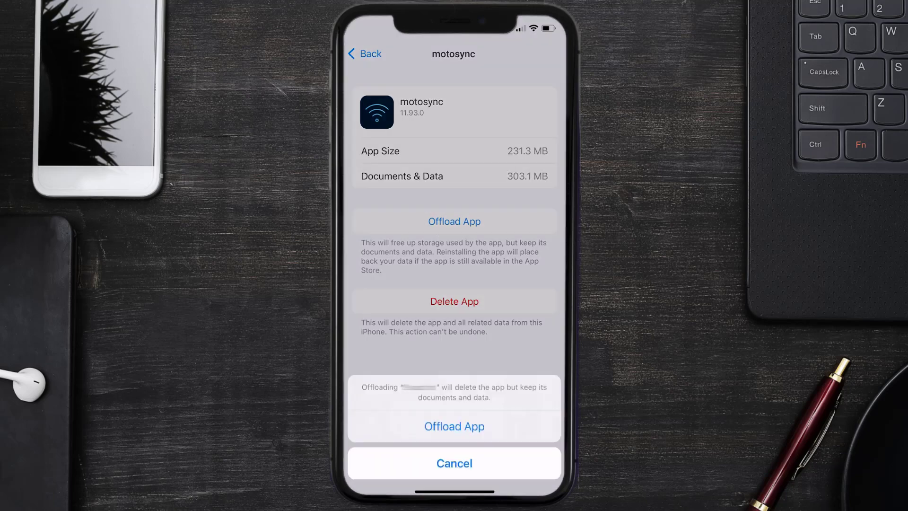
{"action": "left_click", "coordinate": [454, 426]}
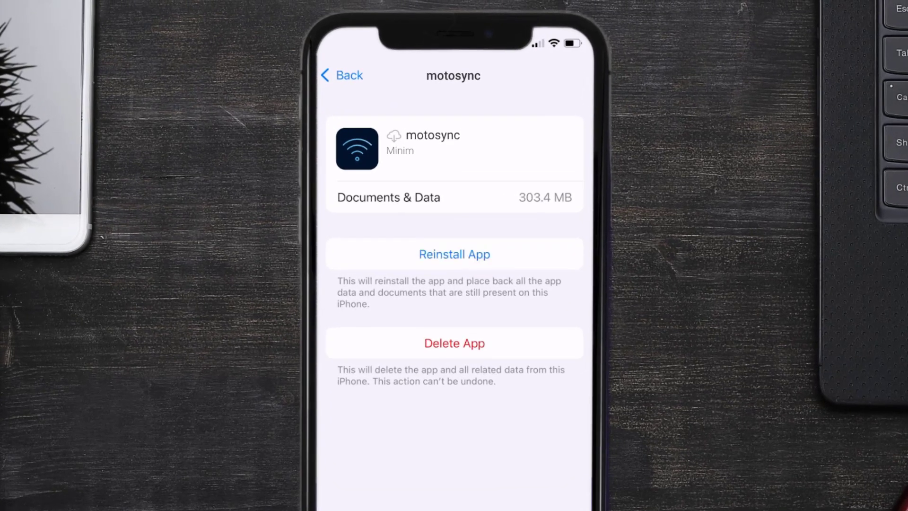
Reinstall the offloaded motosync app, then delete it from the iPhone
{"action": "left_click", "coordinate": [454, 254]}
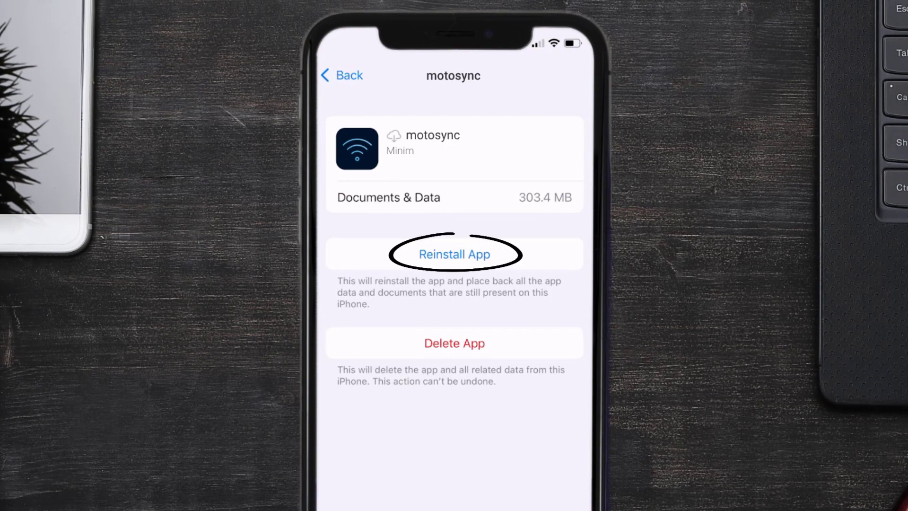
{"action": "left_click", "coordinate": [454, 254]}
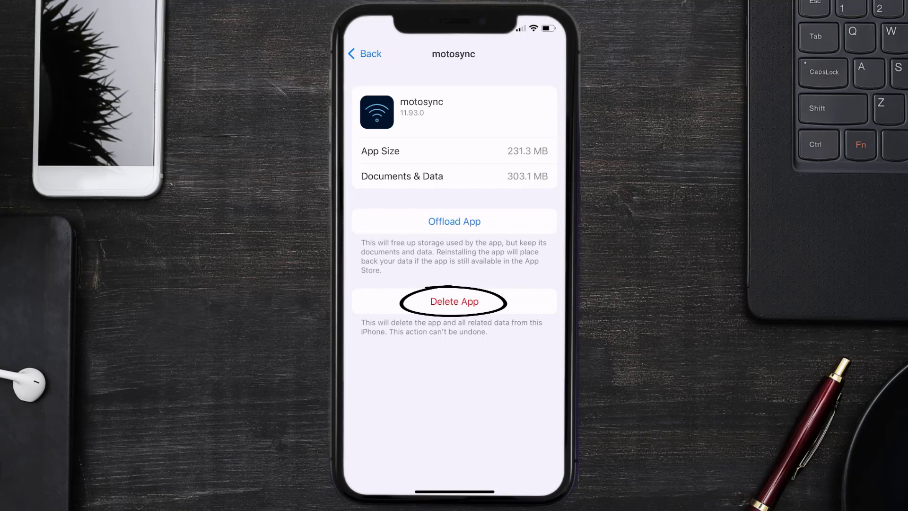
{"action": "left_click", "coordinate": [454, 301]}
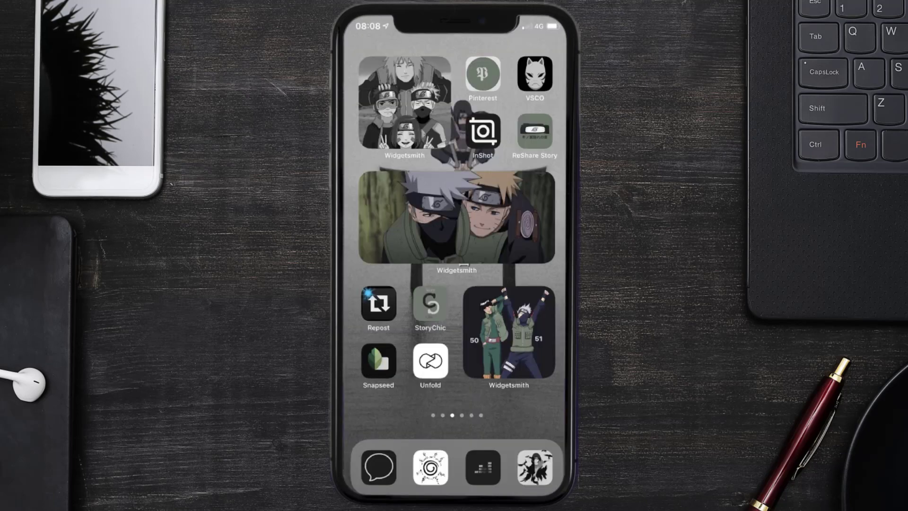
Search the App Store for 'motosync app' and download motosync again
{"action": "left_click", "coordinate": [542, 464]}
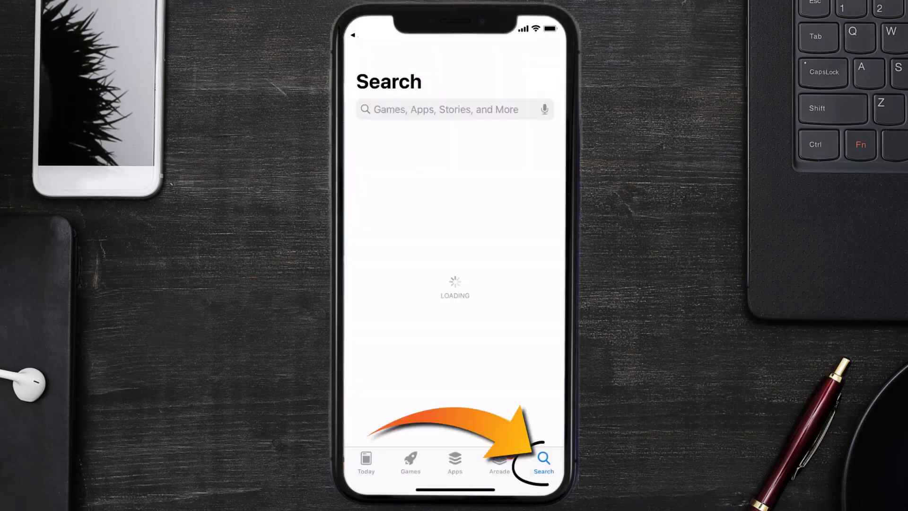
{"action": "type", "text": "motosync app"}
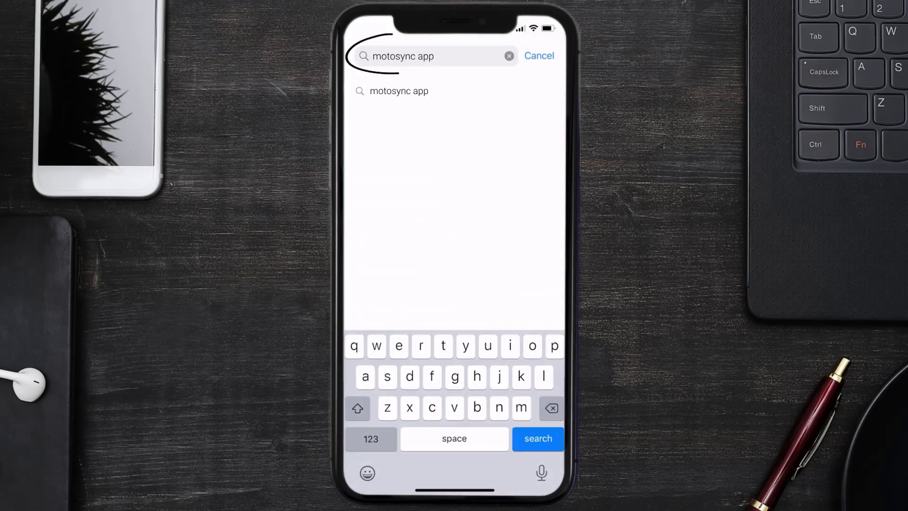
{"action": "left_click", "coordinate": [537, 439]}
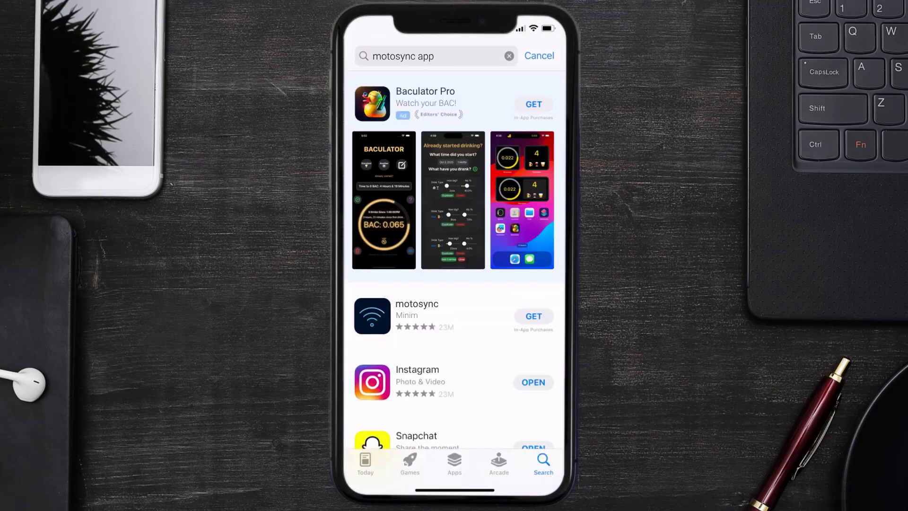
{"action": "left_click", "coordinate": [533, 317]}
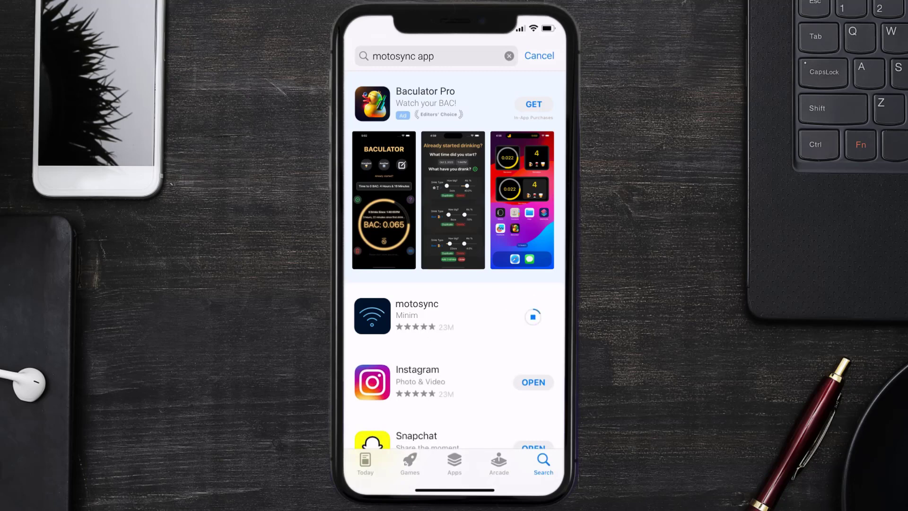